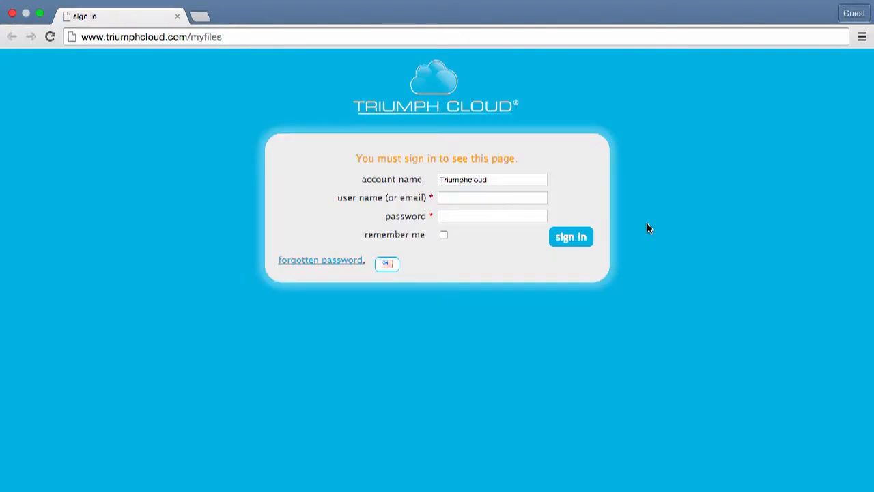
mouse_move(559, 203)
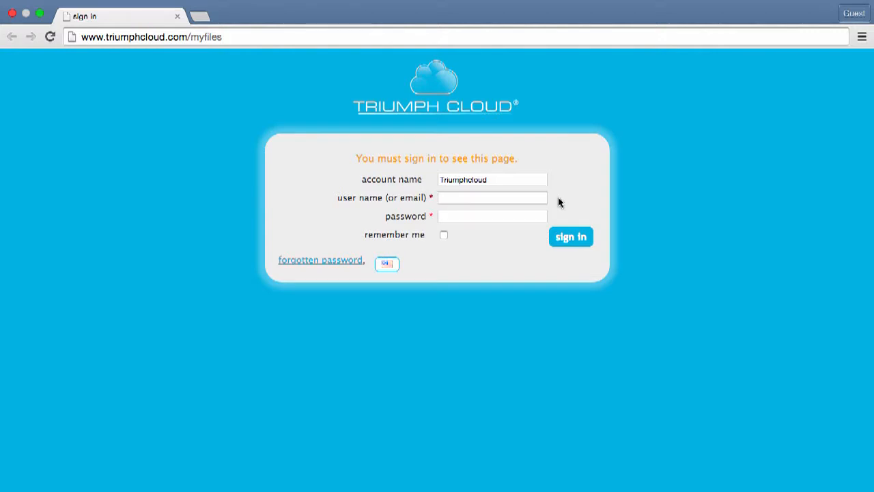
Sign in as the demo user so the my files library opens
text(demo)
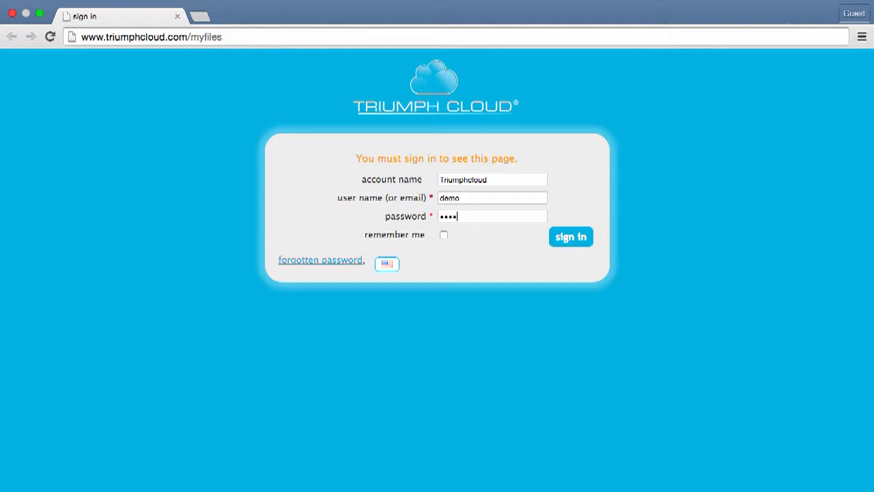
text(••)
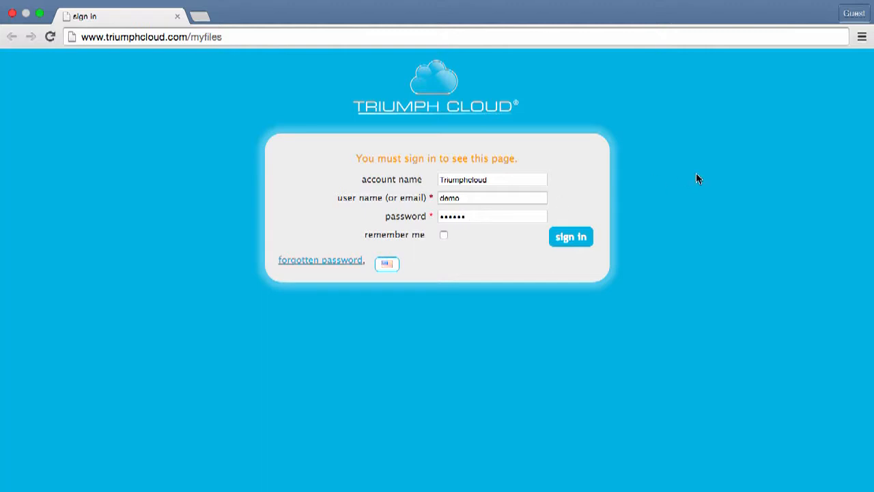
click(571, 237)
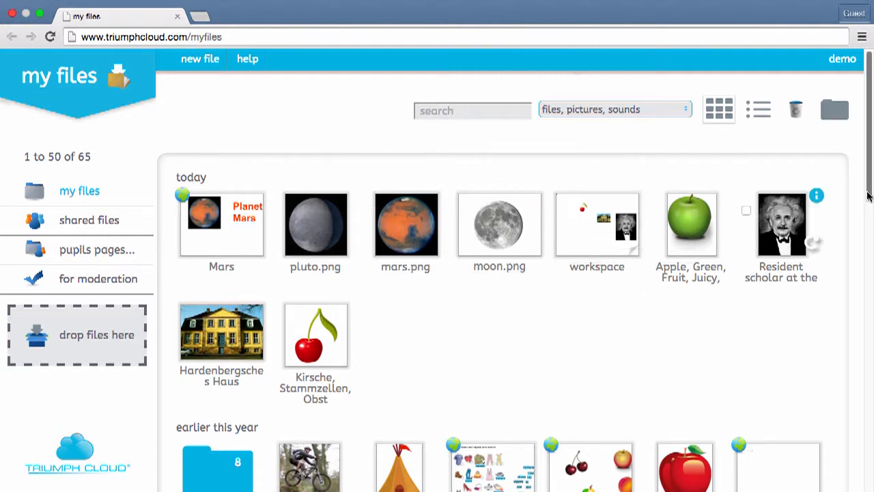
Create a new folder named Space among today's files
scroll(down, 3)
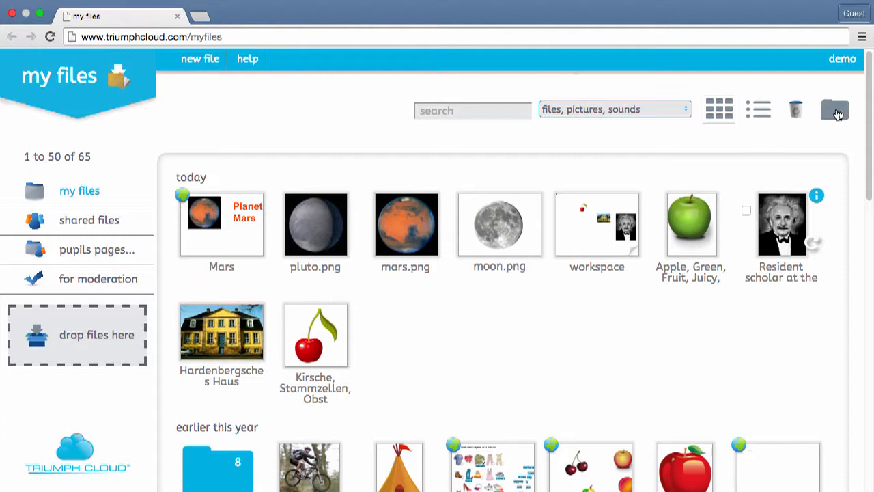
click(835, 110)
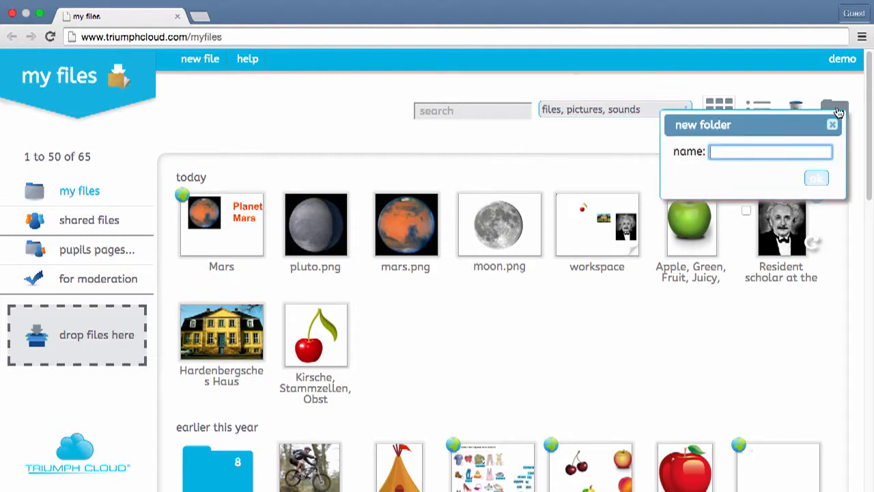
text(Space)
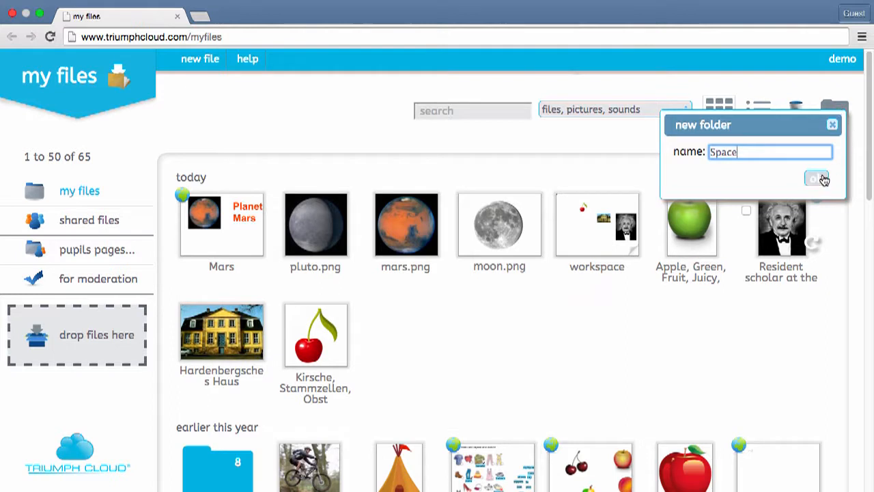
click(817, 179)
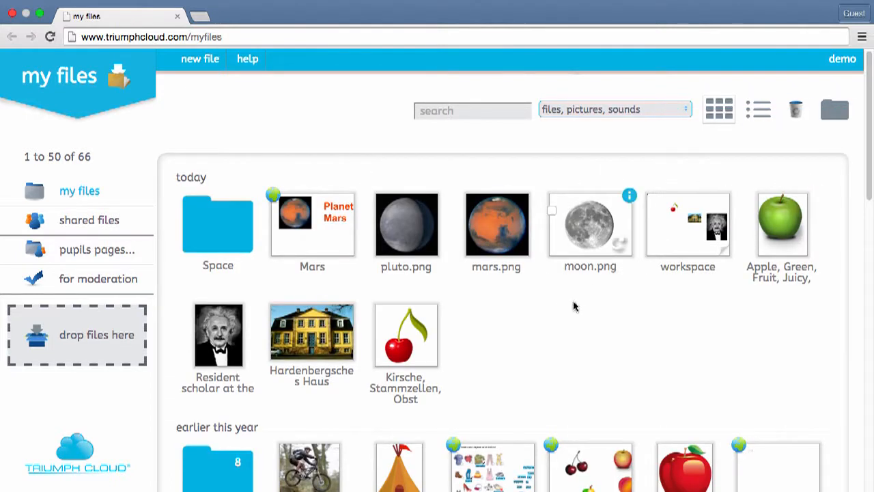
mouse_move(574, 306)
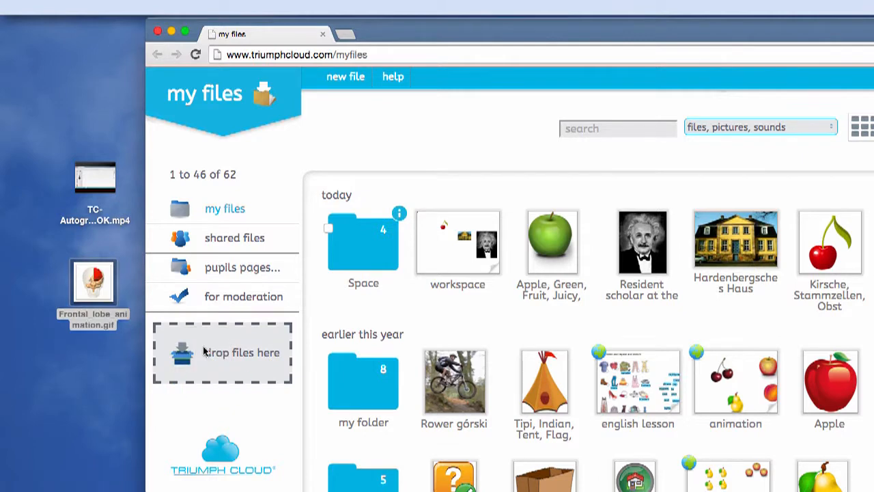
Upload Frontal_lobe_animation.gif by dragging it from the desktop into the library
drag(93, 280, 221, 353)
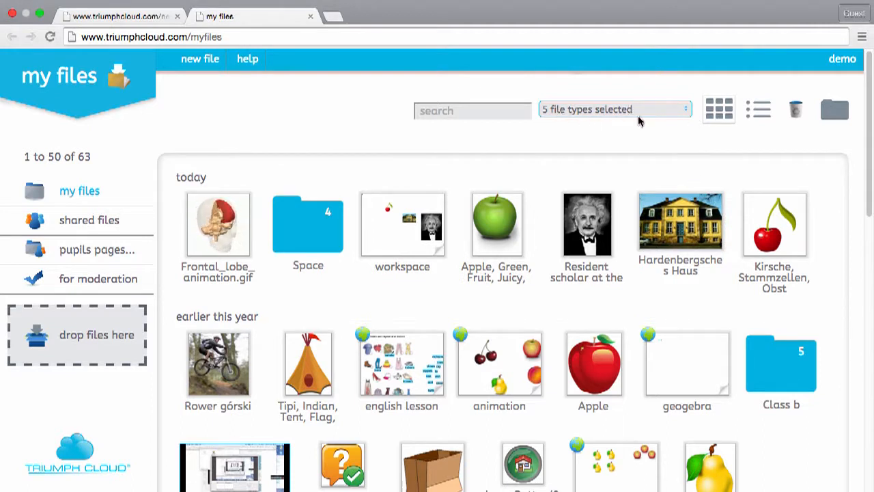
click(613, 110)
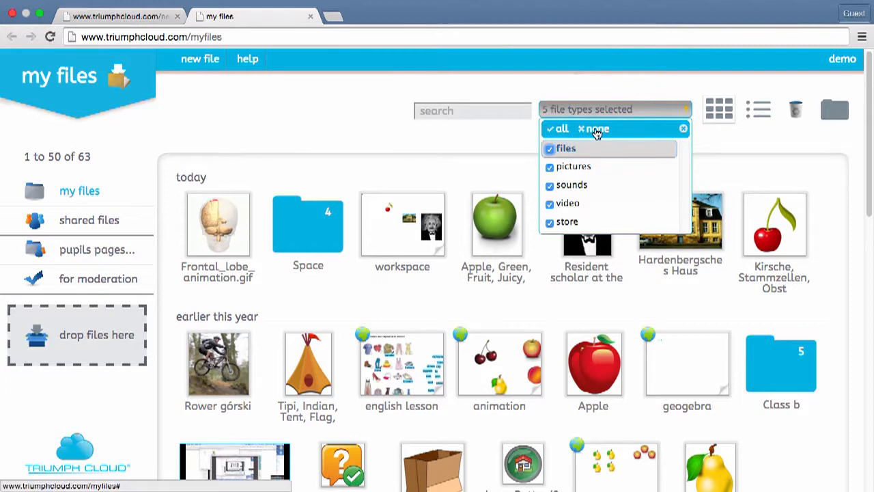
click(597, 128)
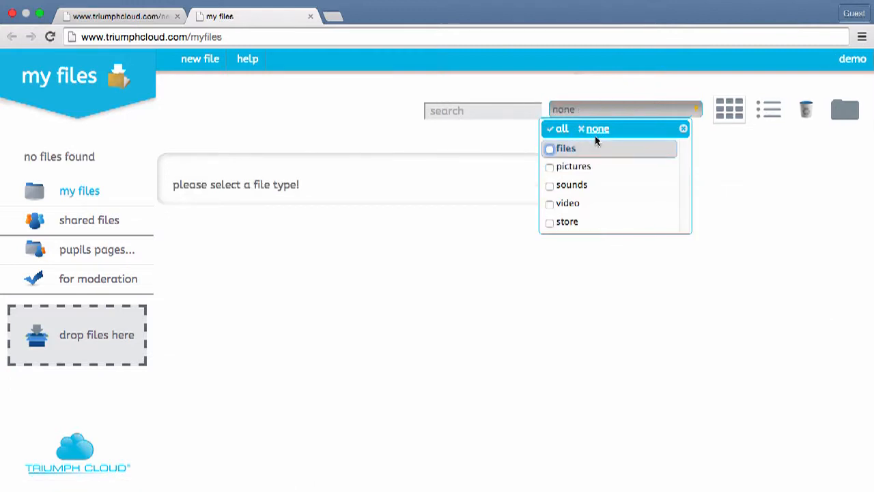
click(550, 167)
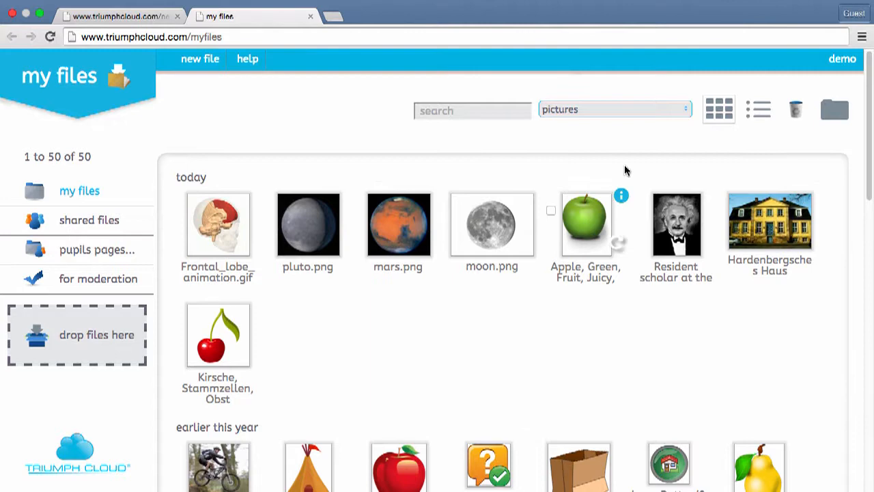
click(613, 110)
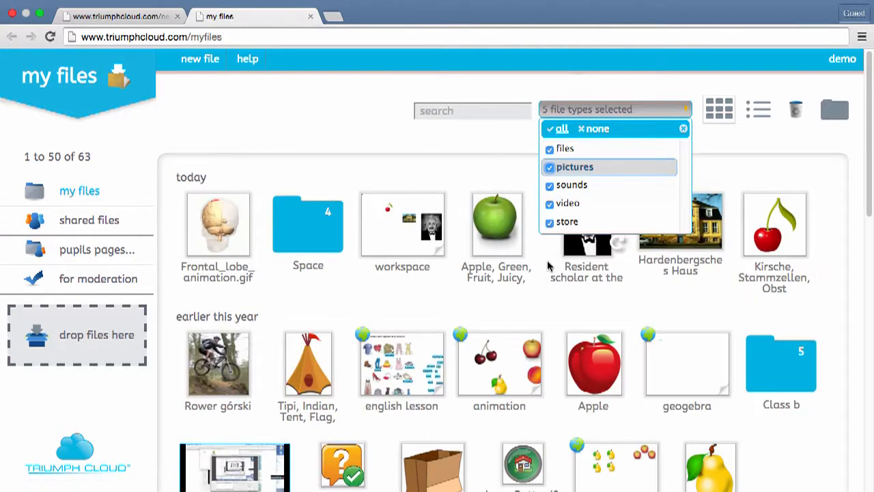
mouse_move(309, 232)
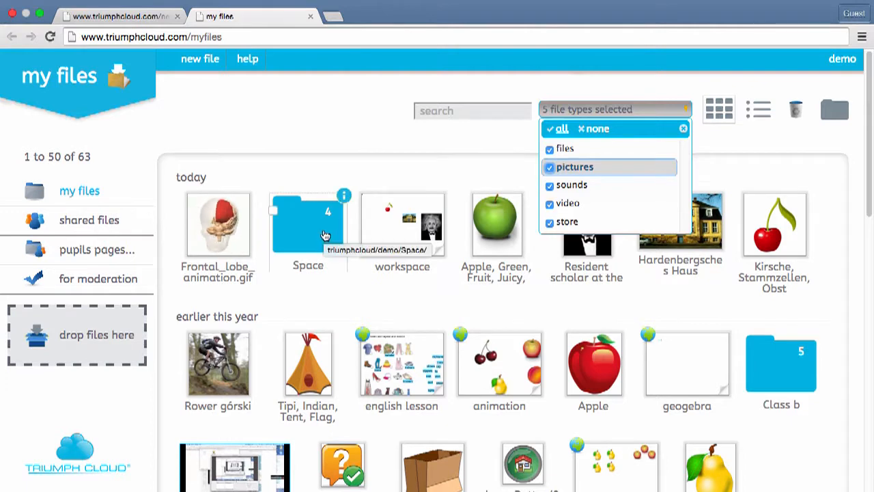
Inside the Space folder, delete the Mars file, leaving pluto.png, mars.png and moon.png
double_click(308, 225)
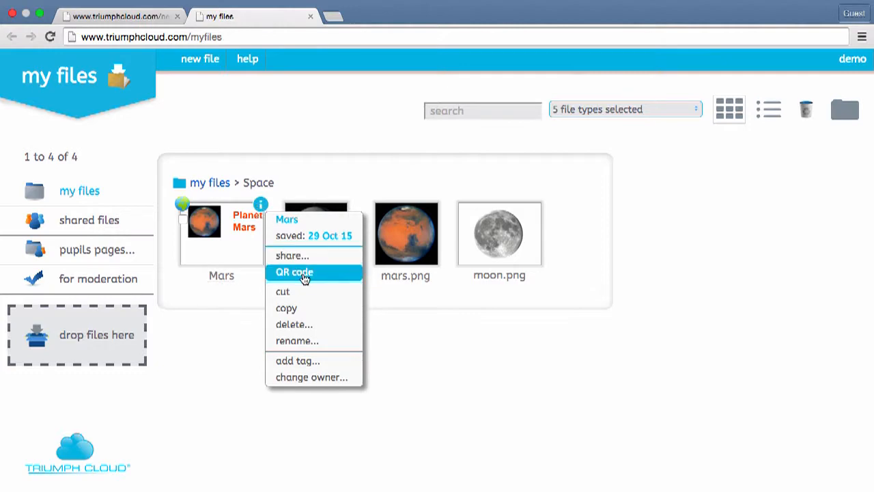
click(294, 272)
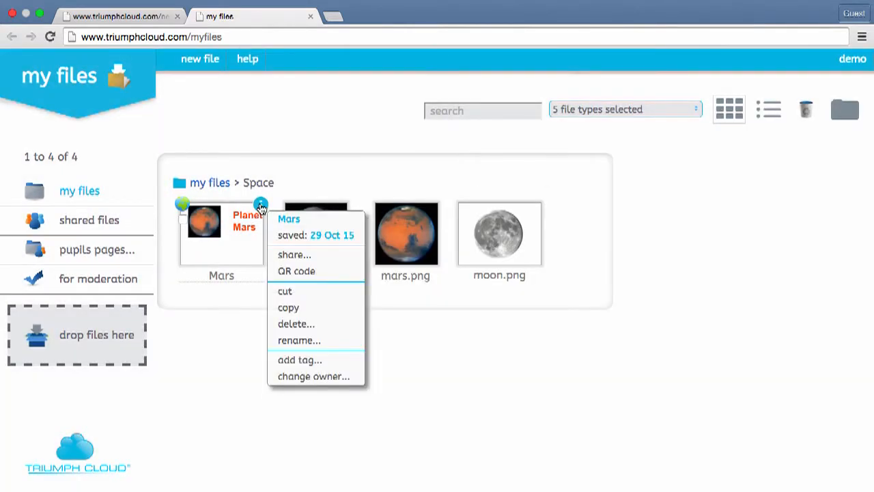
mouse_move(296, 322)
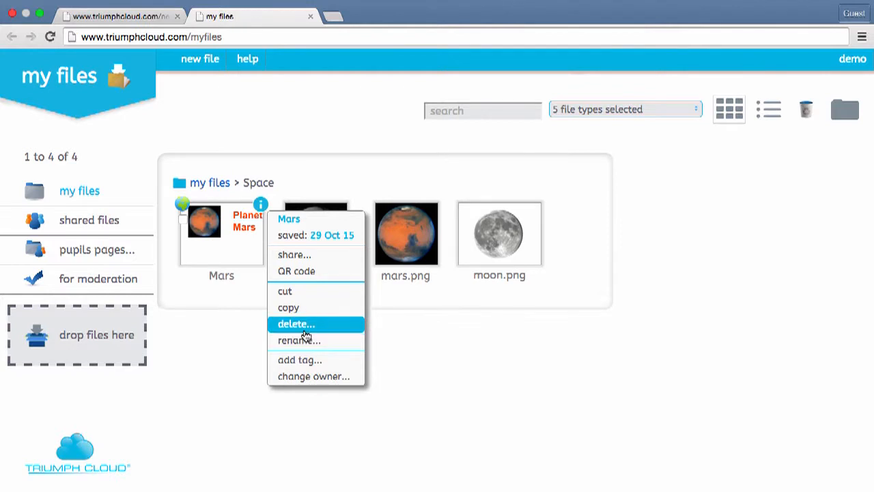
click(295, 322)
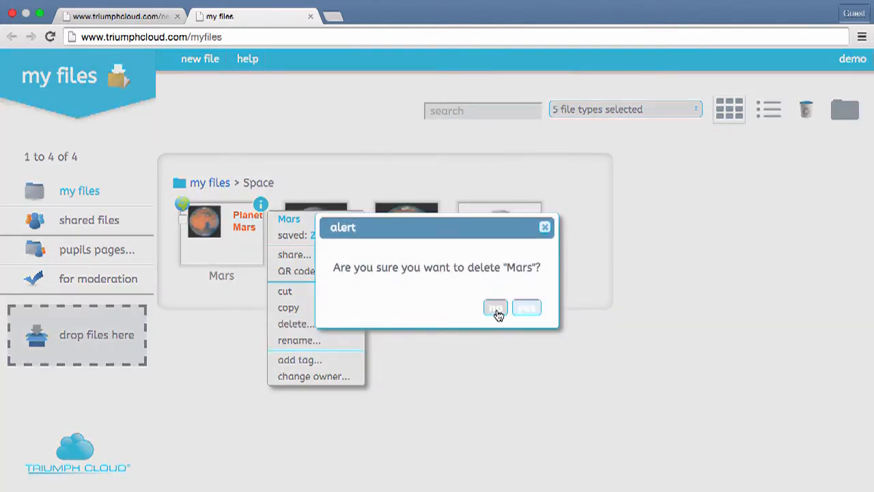
click(494, 306)
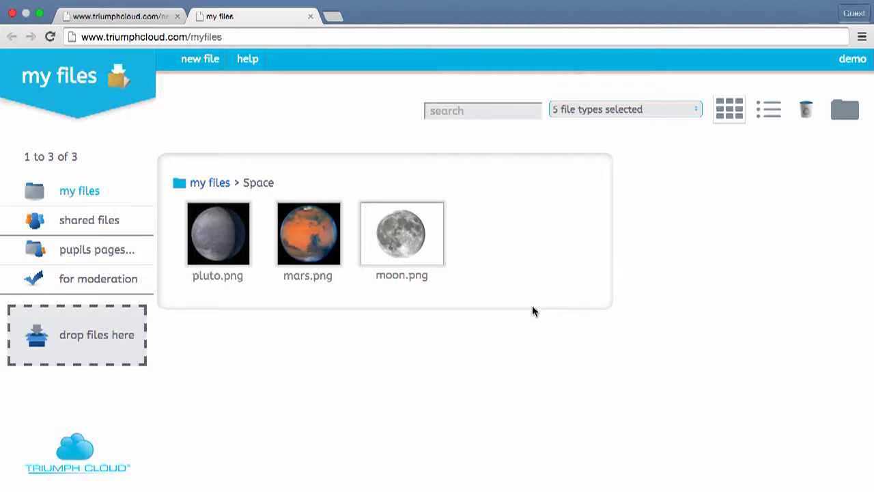
mouse_move(809, 112)
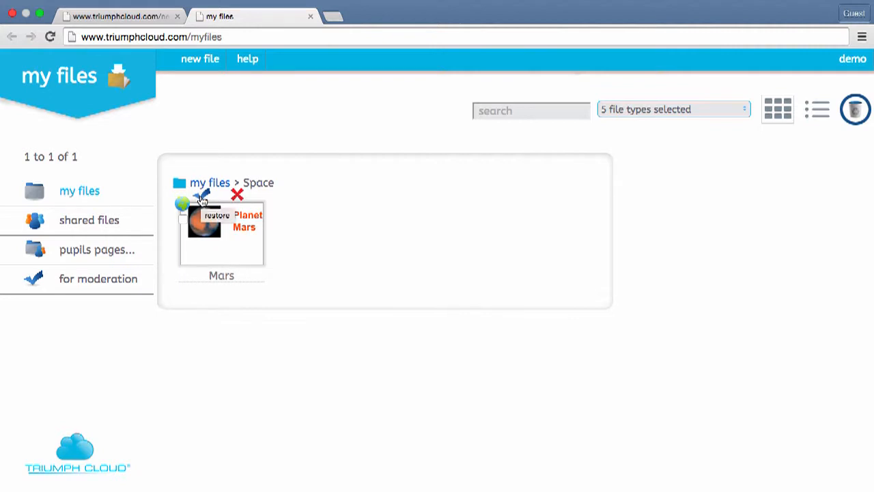
Restore the deleted Mars file from trash and check it is back in the Space folder
click(238, 194)
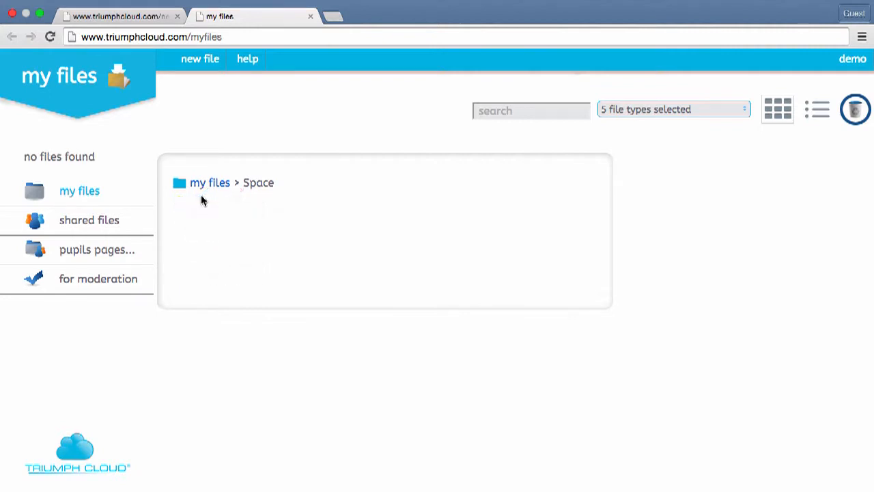
click(79, 191)
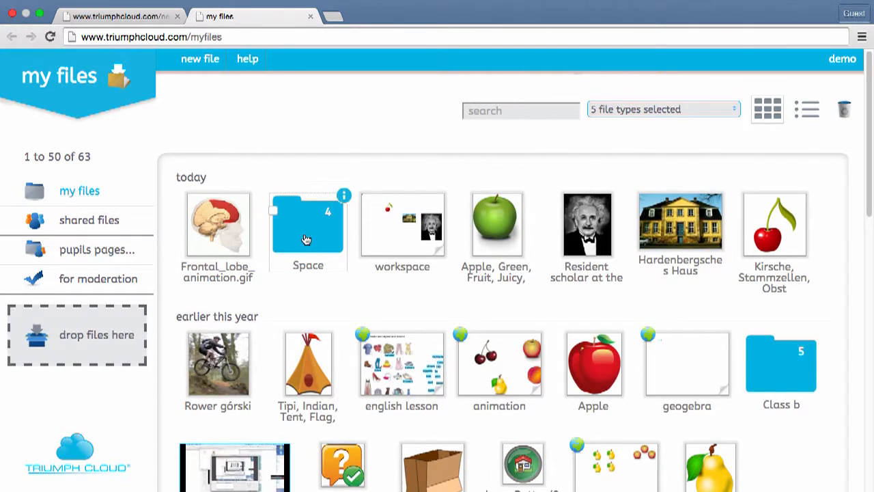
double_click(308, 224)
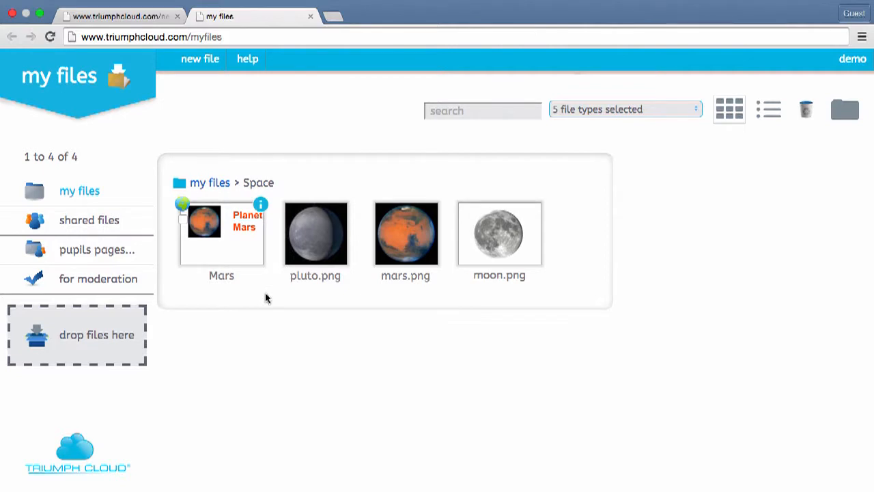
mouse_move(266, 298)
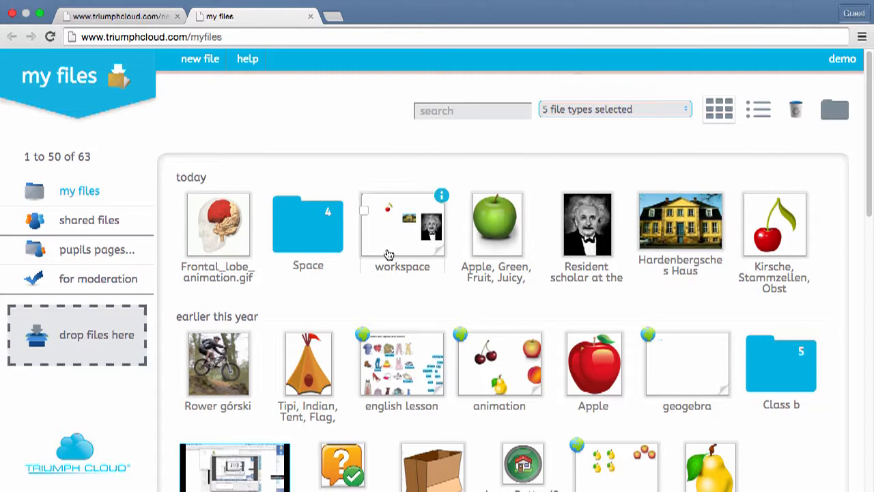
click(443, 195)
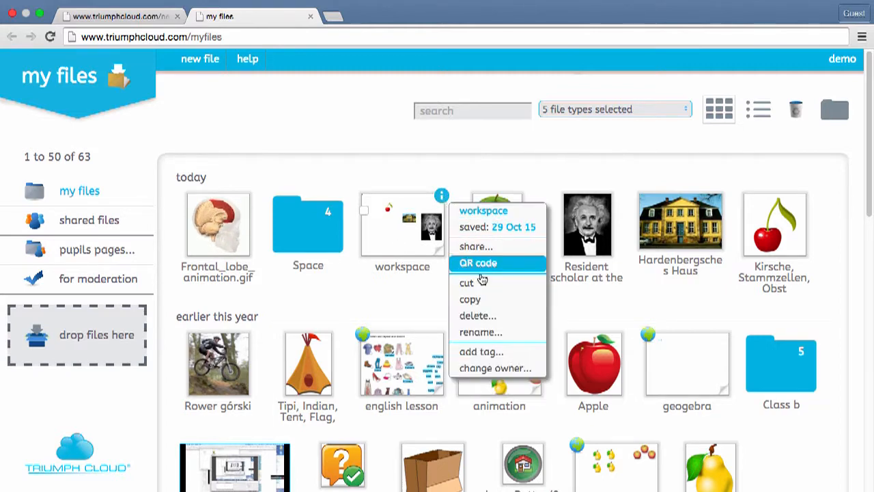
mouse_move(481, 368)
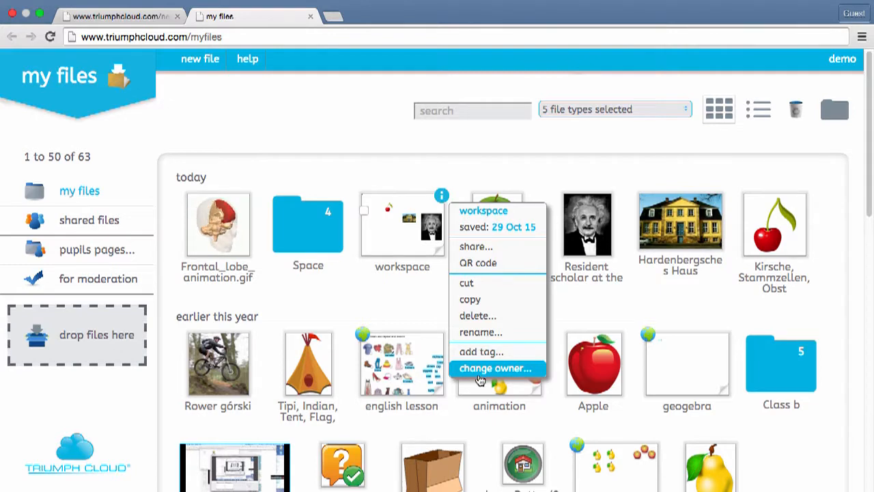
mouse_move(476, 245)
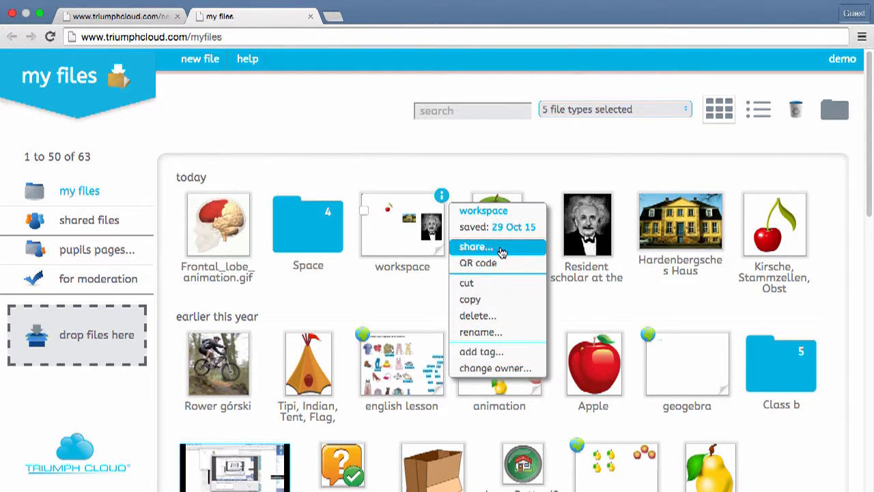
Share the workspace file privately with Class A - class
click(476, 246)
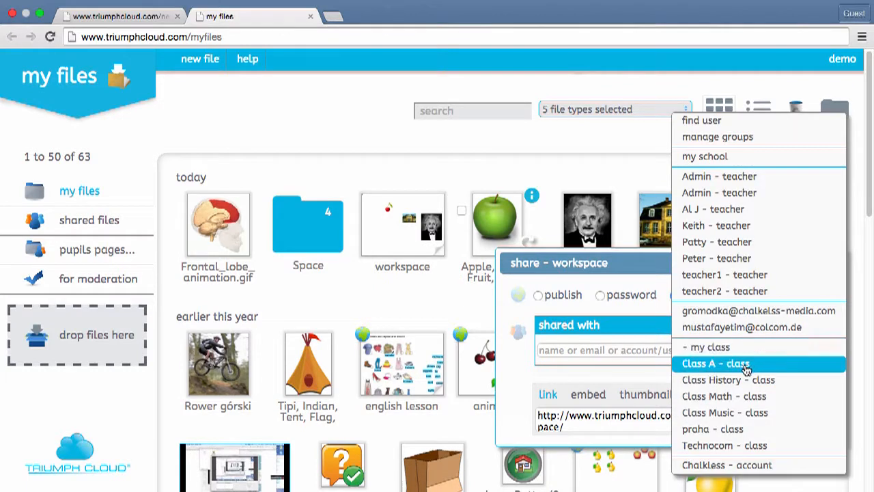
click(715, 363)
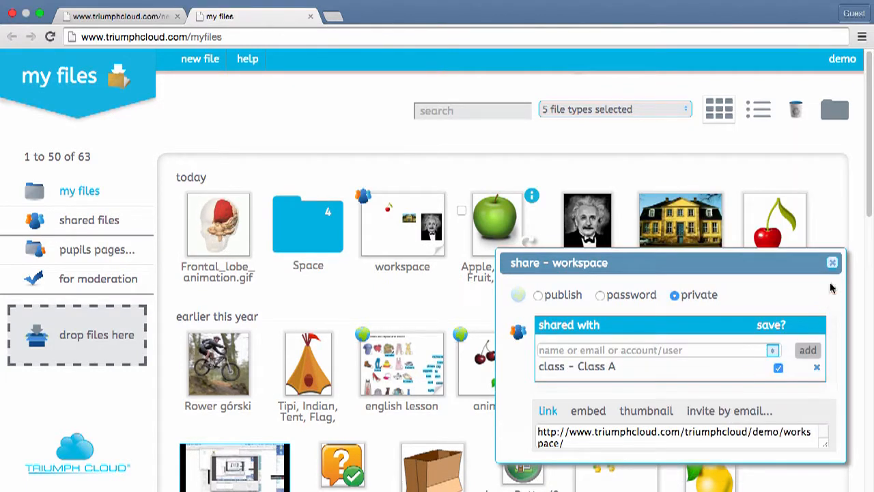
click(832, 262)
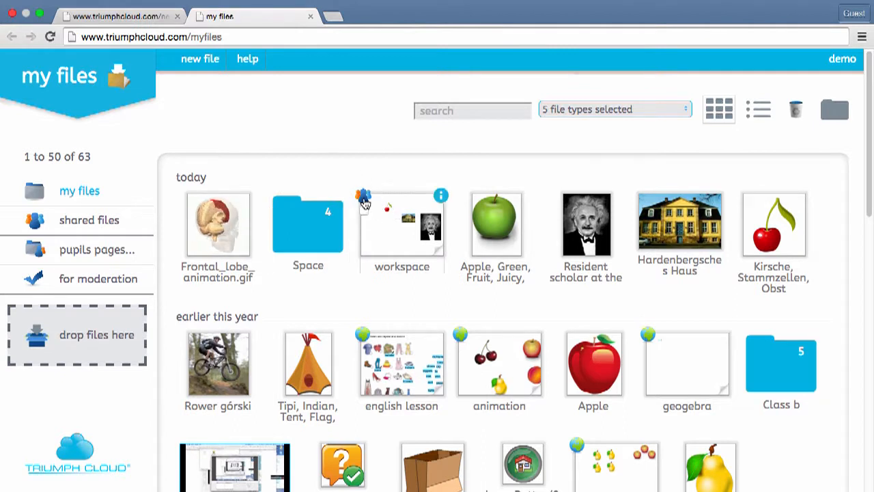
mouse_move(364, 202)
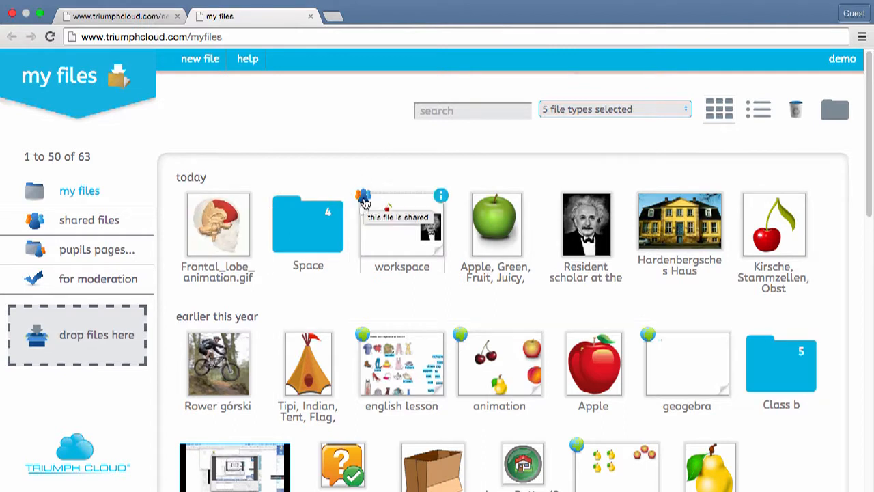
mouse_move(372, 281)
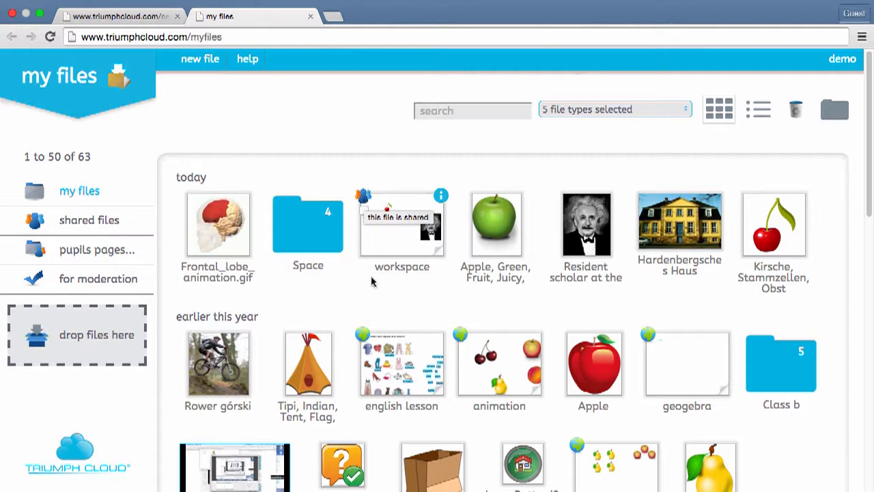
mouse_move(366, 342)
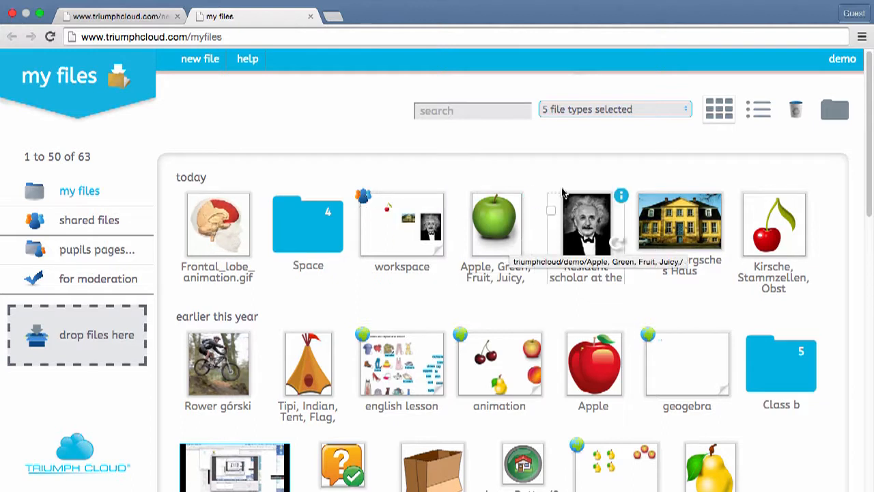
mouse_move(585, 151)
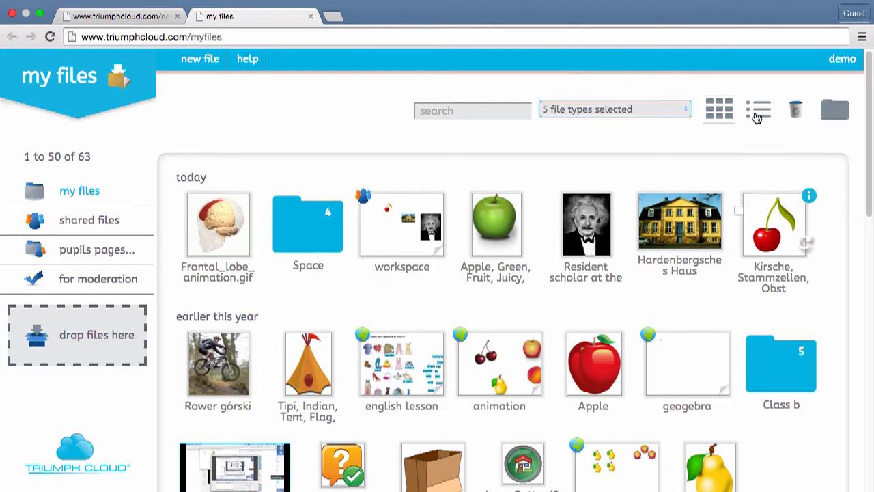
Switch to table view and rename the animation to Brain Frontal_lobe_animation.gif
click(756, 109)
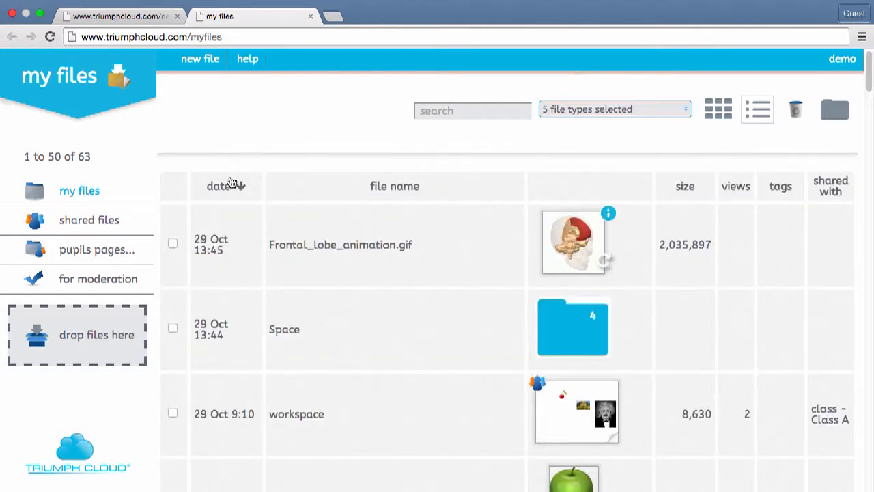
mouse_move(225, 186)
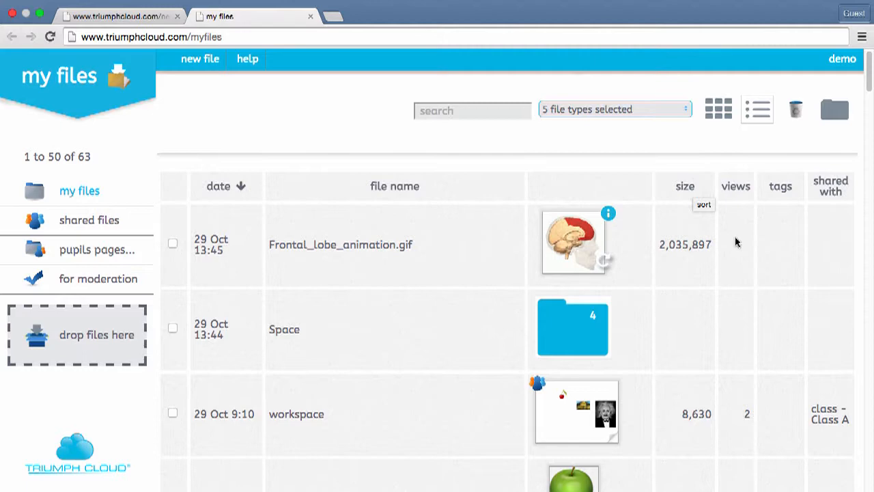
scroll(down, 3)
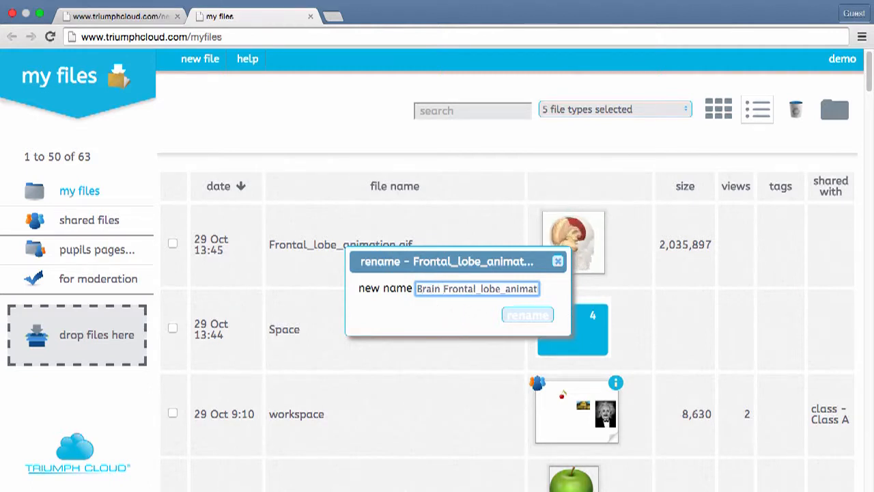
click(527, 315)
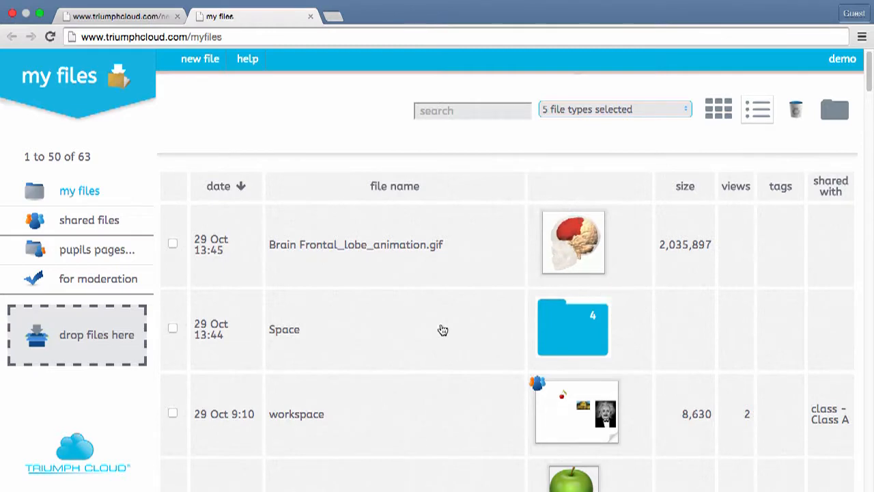
mouse_move(445, 329)
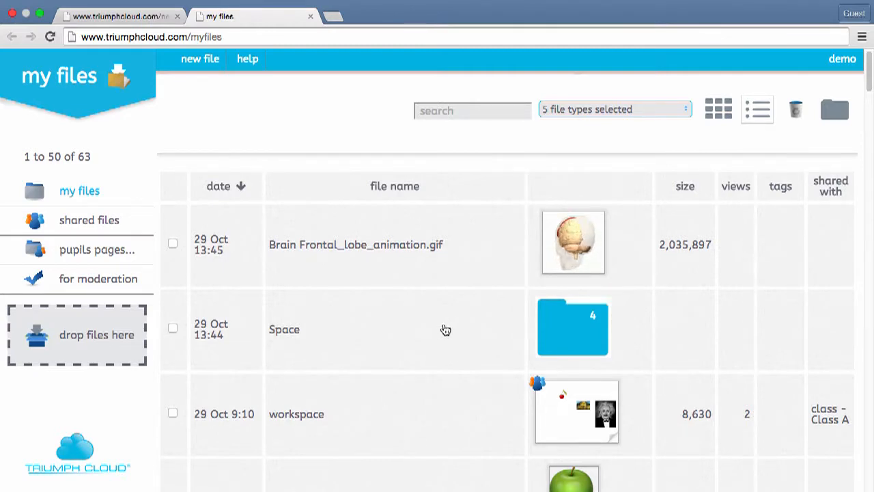
Return to the thumbnail grid and open the shared files area with its two items
click(718, 109)
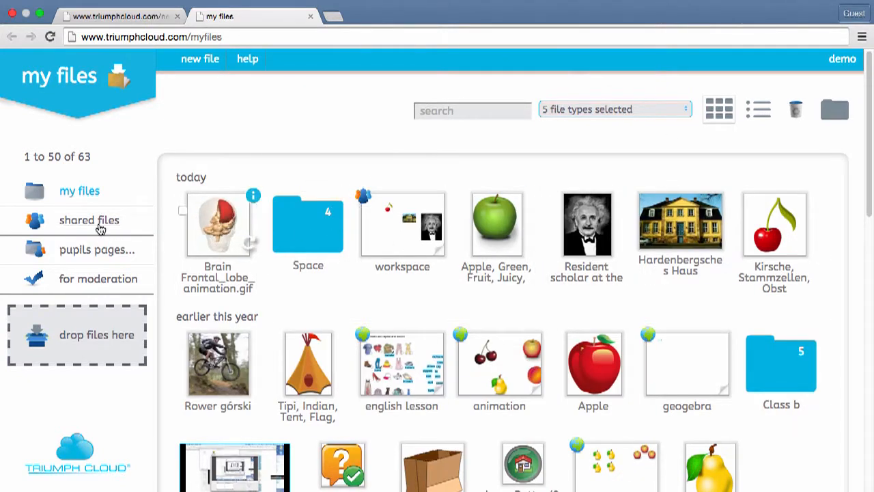
click(89, 219)
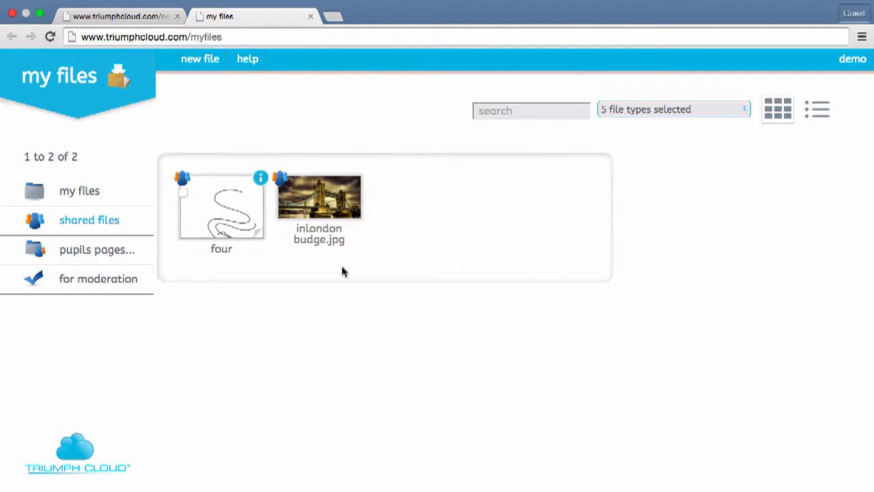
mouse_move(375, 279)
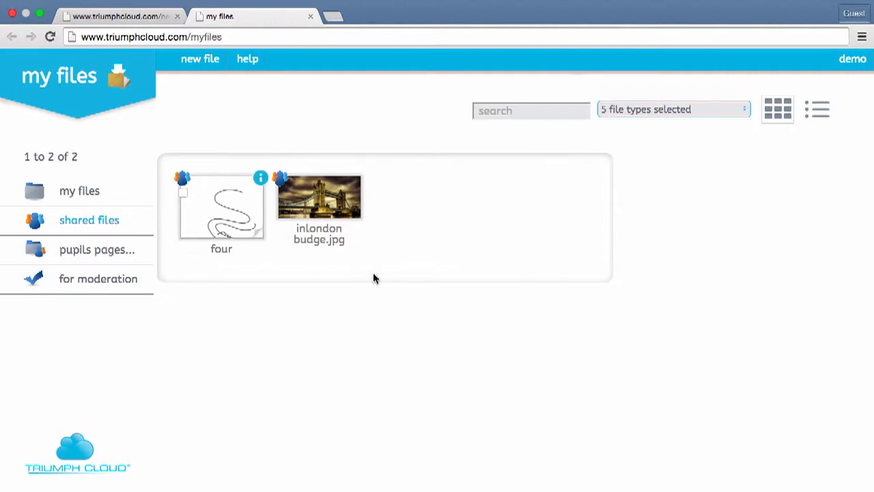
mouse_move(118, 265)
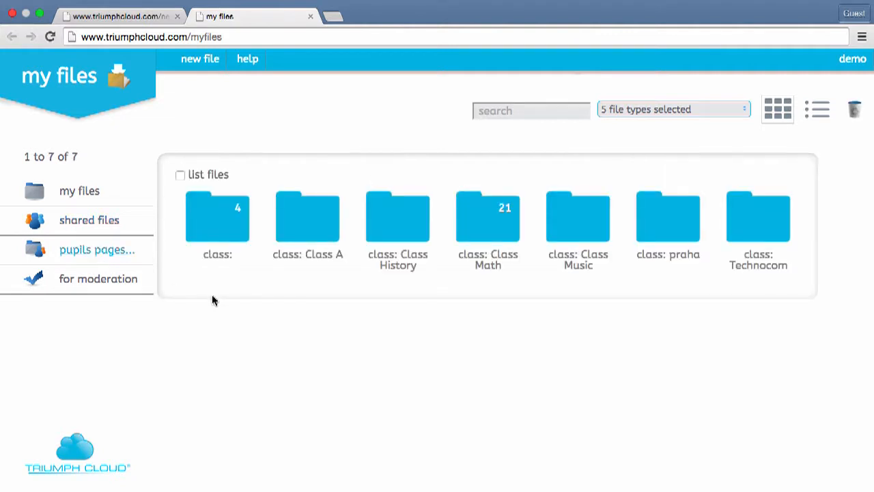
mouse_move(687, 292)
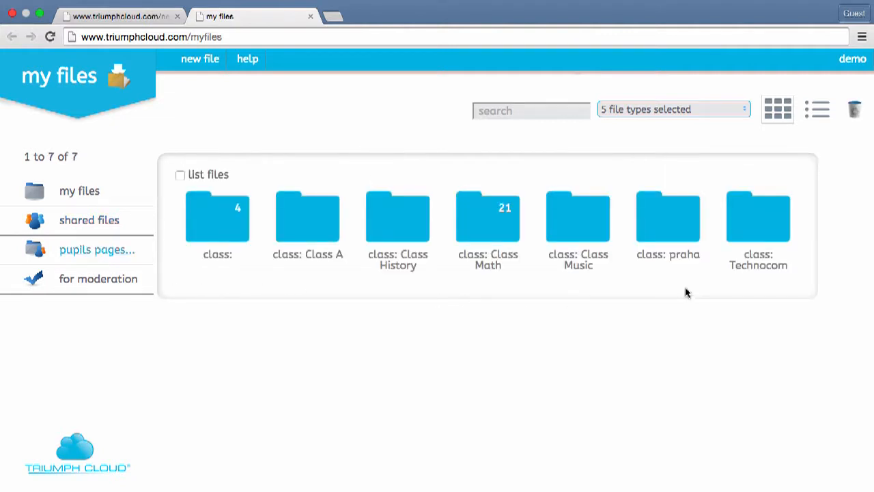
mouse_move(488, 230)
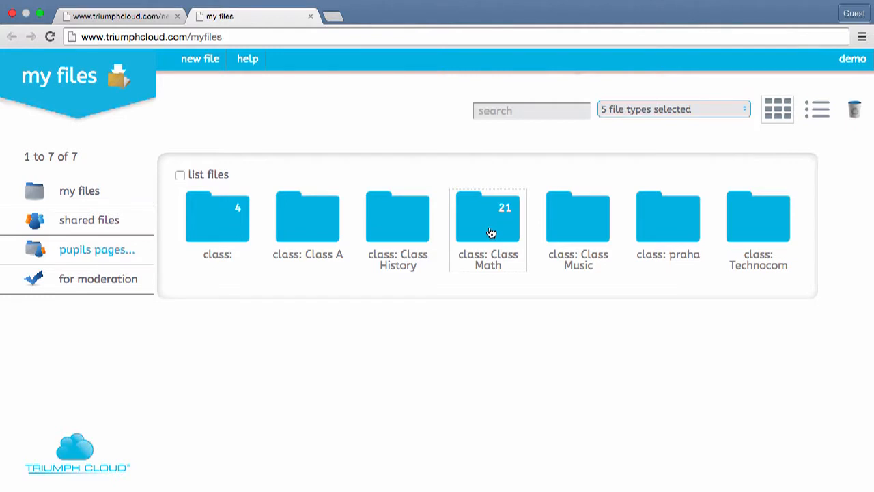
Open the class: Class Math folder within pupils pages
double_click(488, 216)
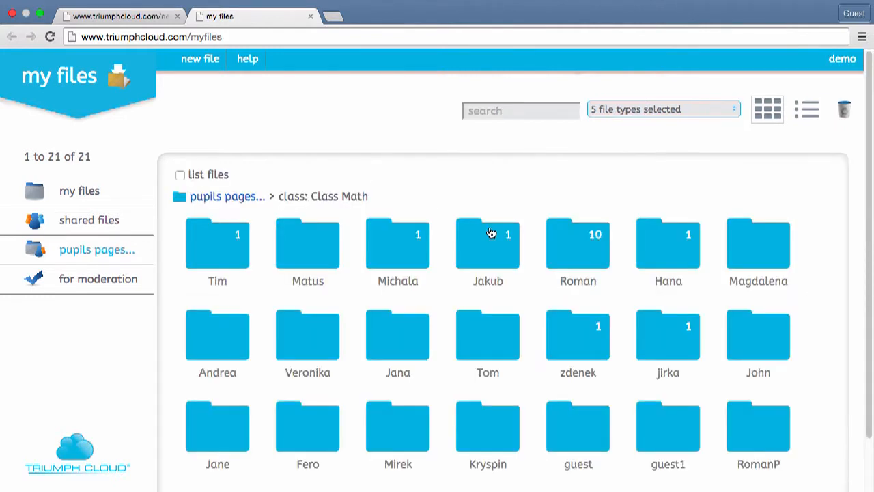
mouse_move(522, 410)
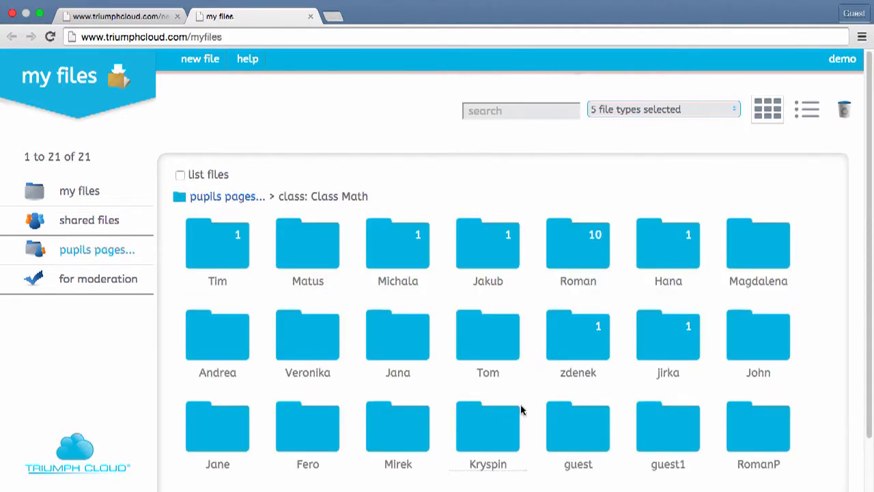
mouse_move(577, 256)
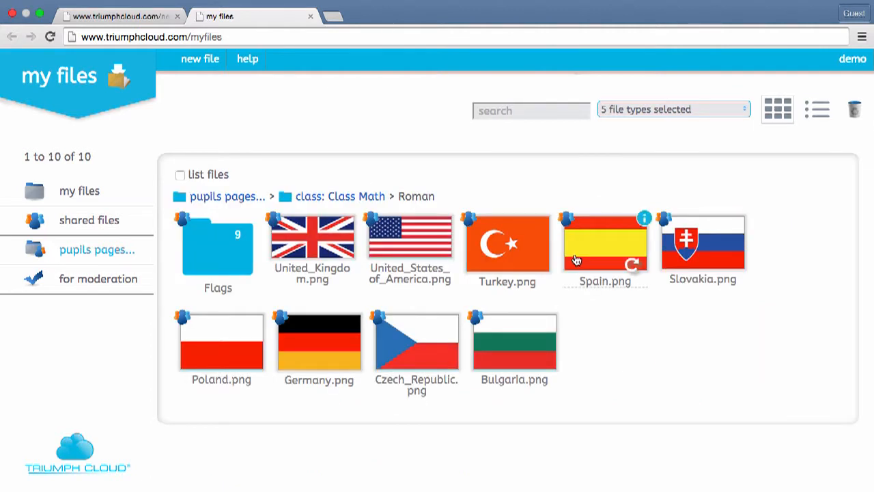
mouse_move(604, 257)
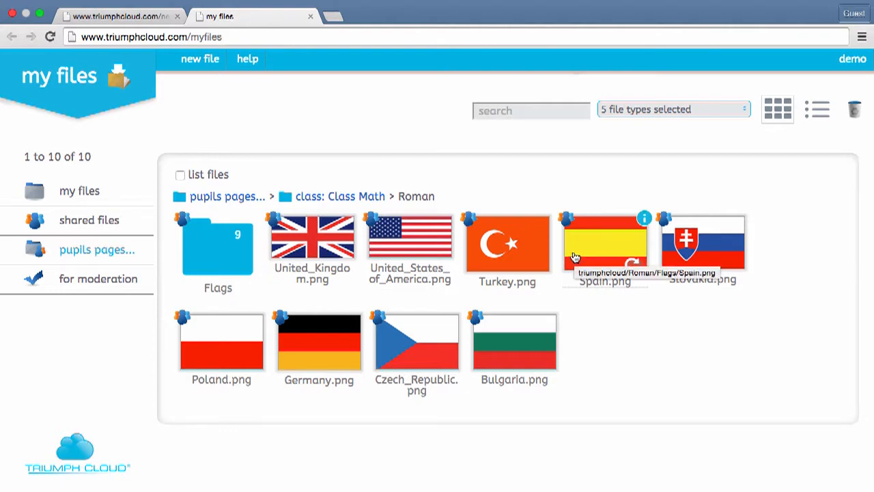